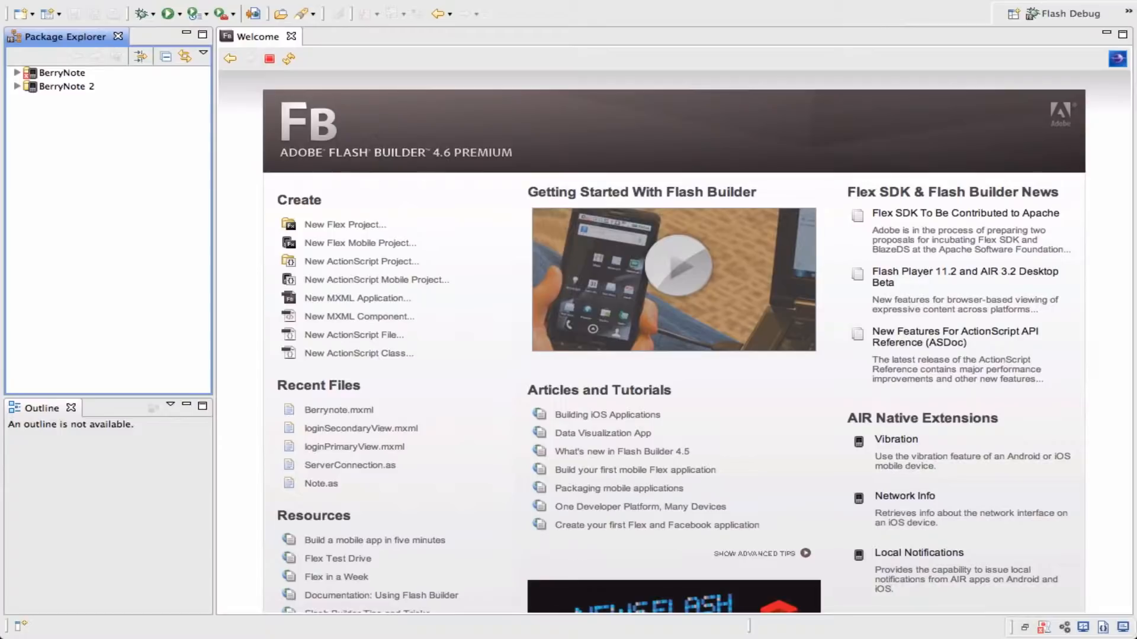
{"action": "mouse_move", "coordinate": [462, 552]}
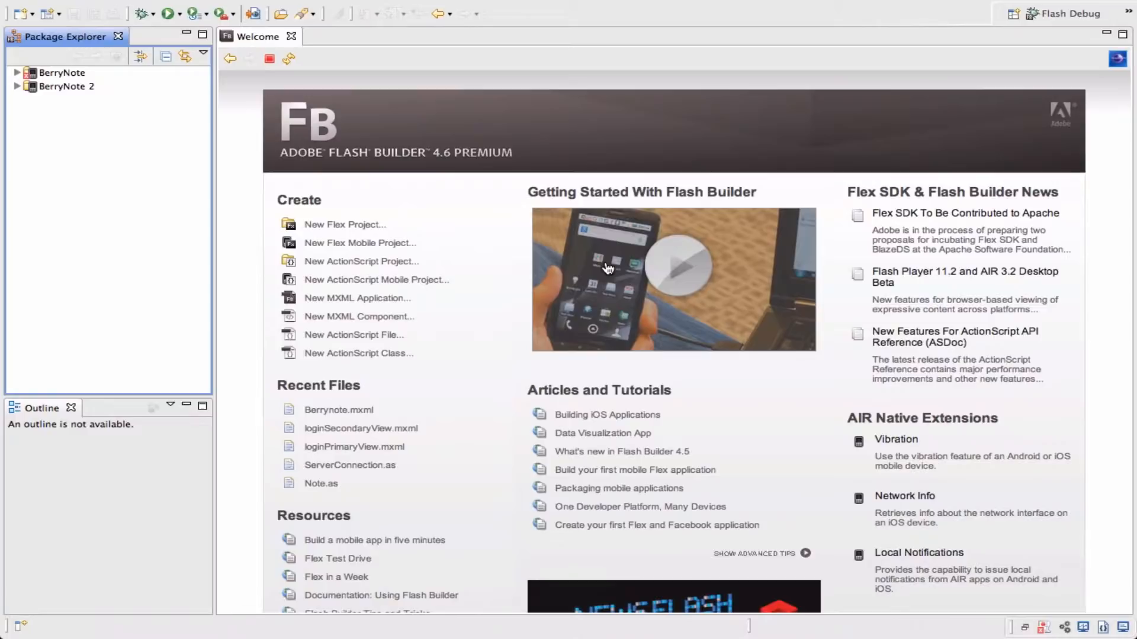
{"action": "mouse_move", "coordinate": [609, 268]}
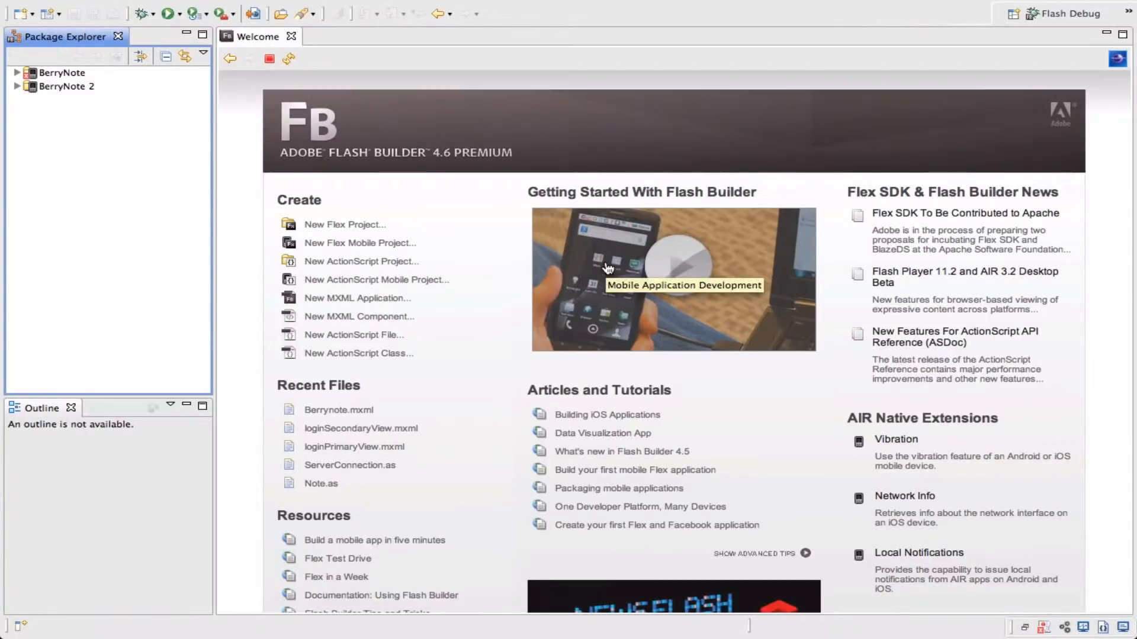